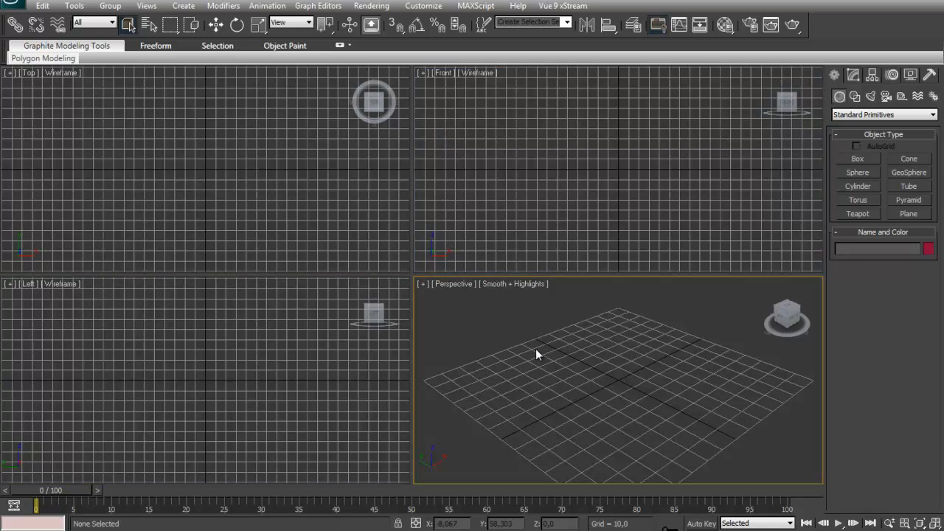
mouse_move(537, 354)
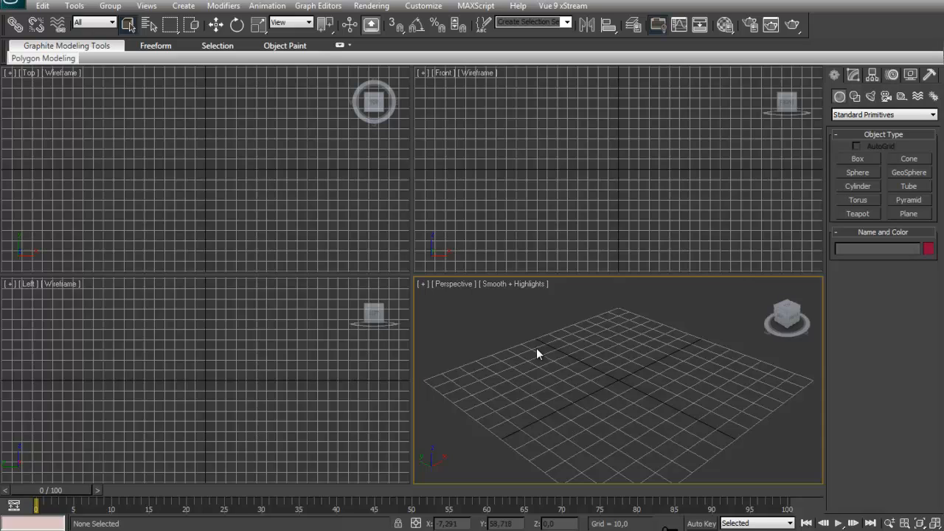
mouse_move(831, 77)
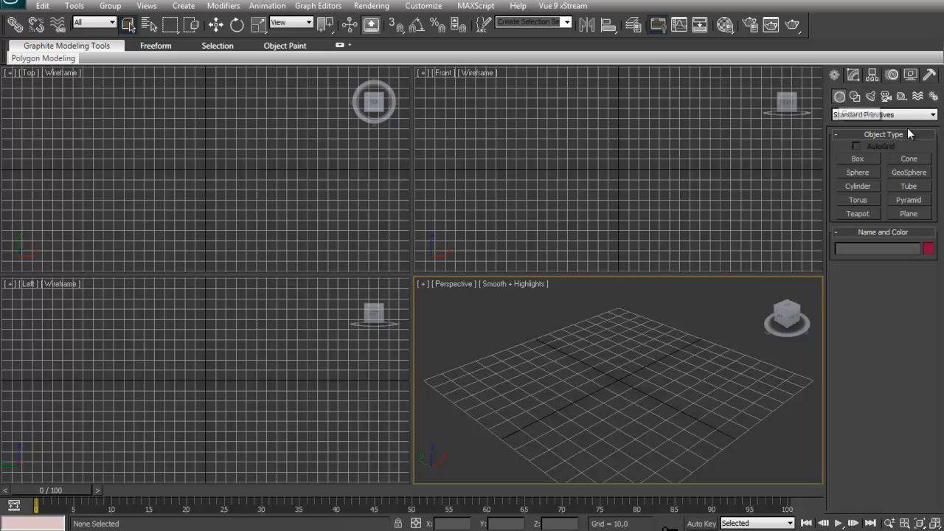
mouse_move(866, 153)
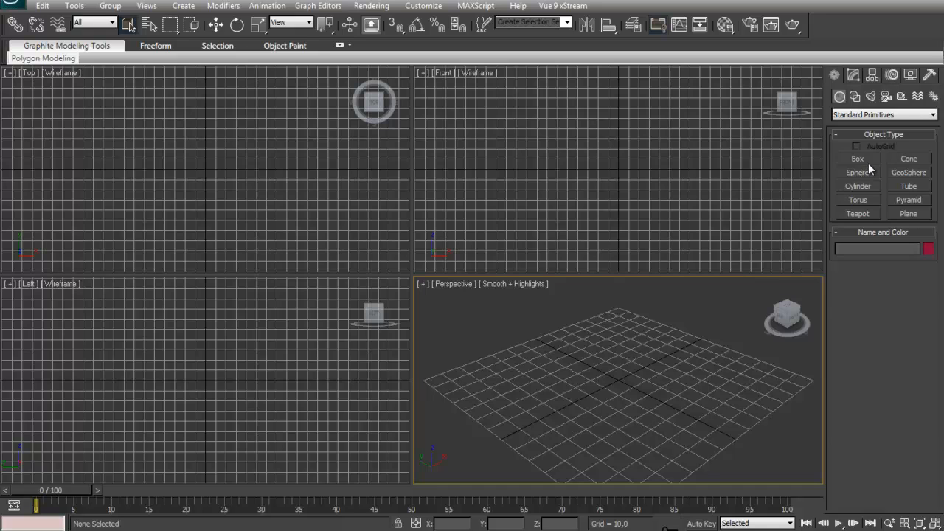
- Create a Box primitive about 117 by 117 units and 38 units high in Perspective
click(858, 158)
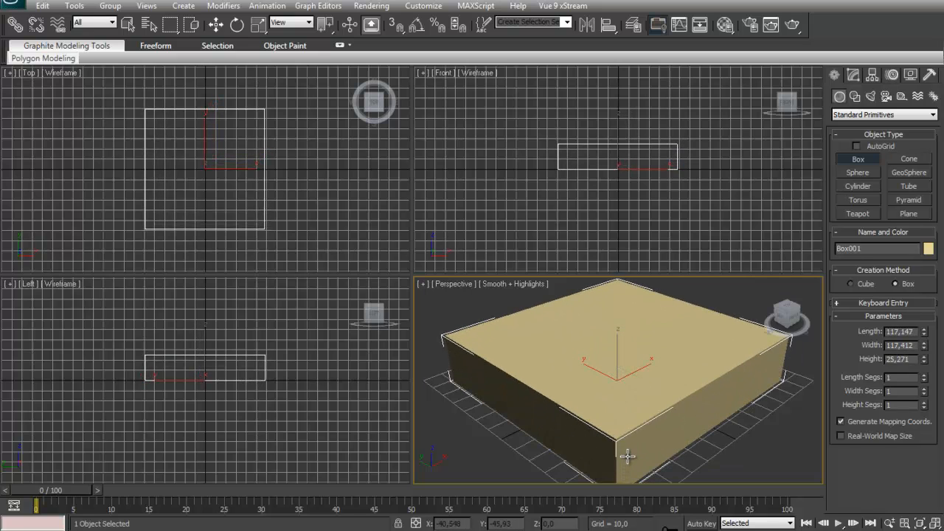
drag(627, 456, 630, 300)
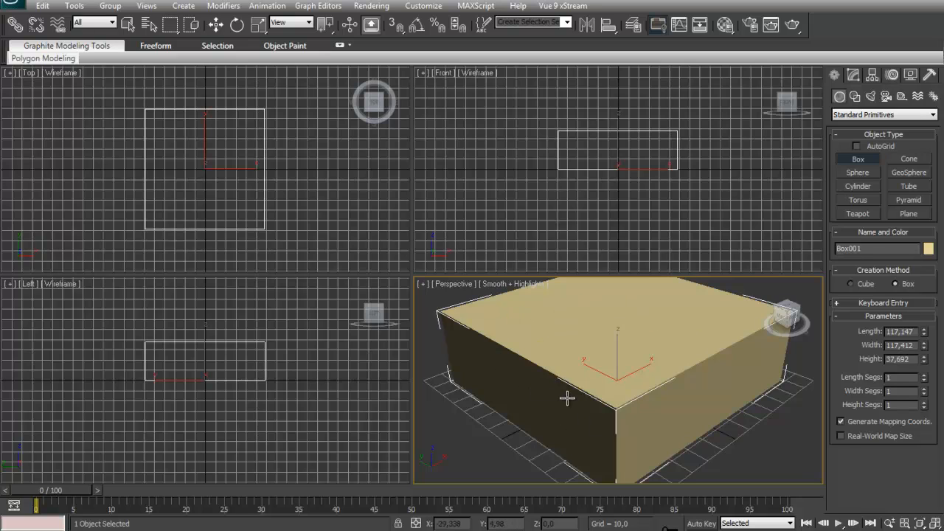
mouse_move(560, 366)
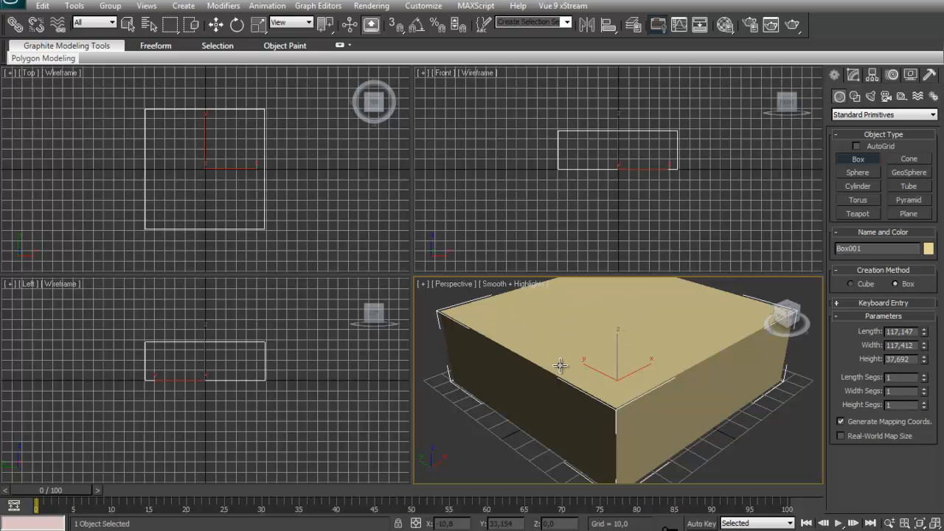
mouse_move(472, 183)
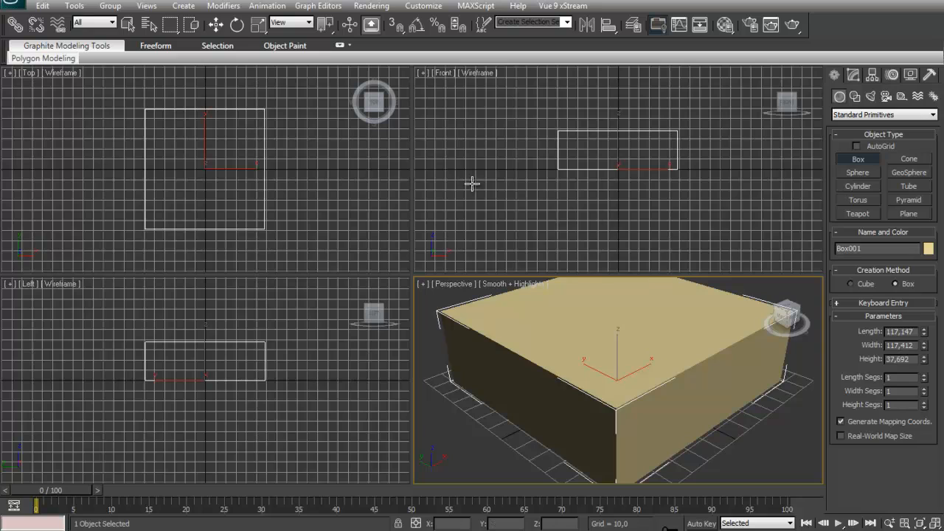
mouse_move(258, 193)
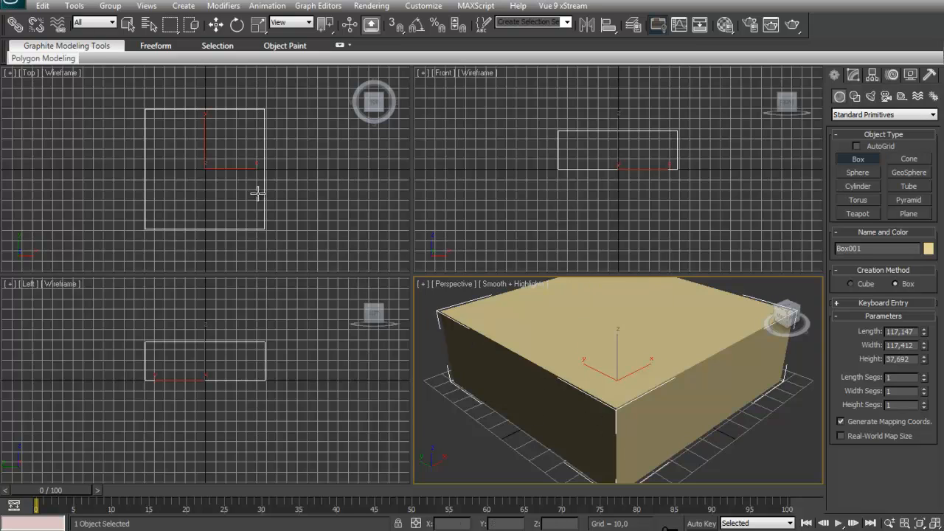
mouse_move(646, 341)
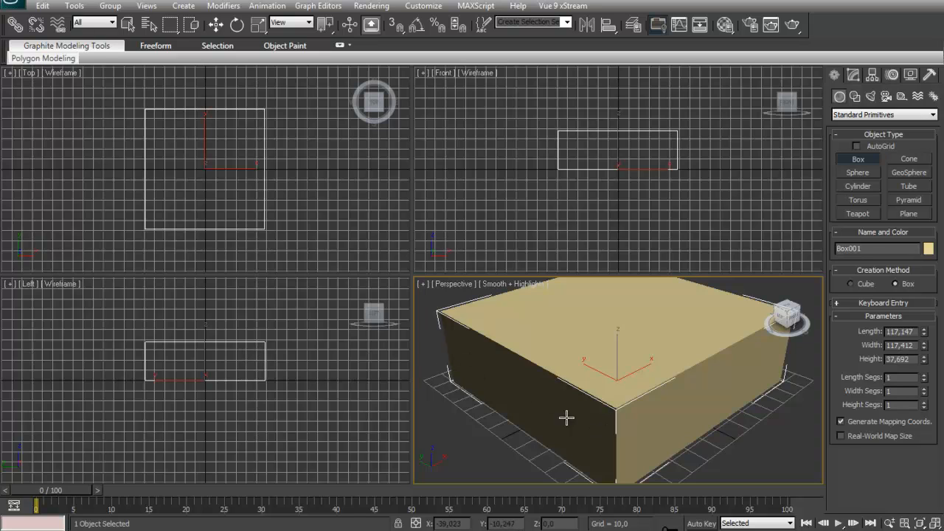
mouse_move(657, 456)
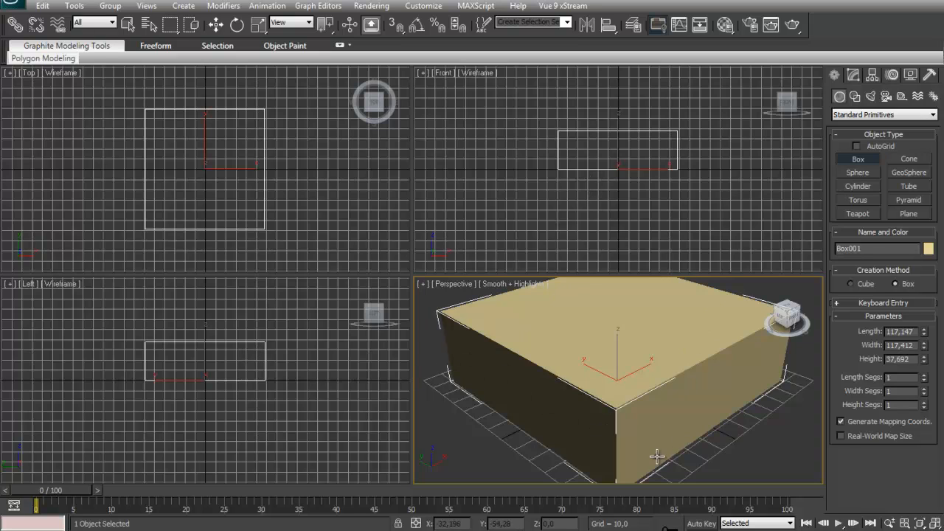
mouse_move(383, 222)
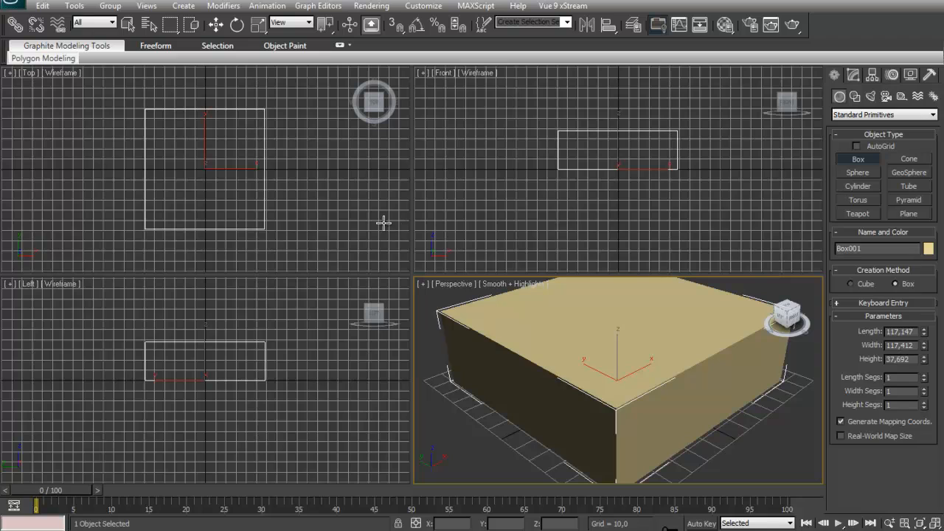
right_click(597, 368)
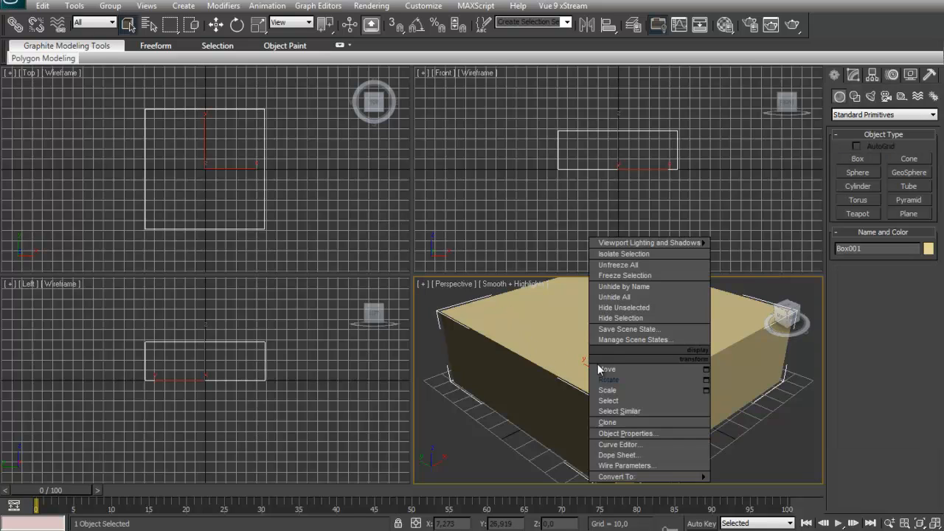
click(606, 369)
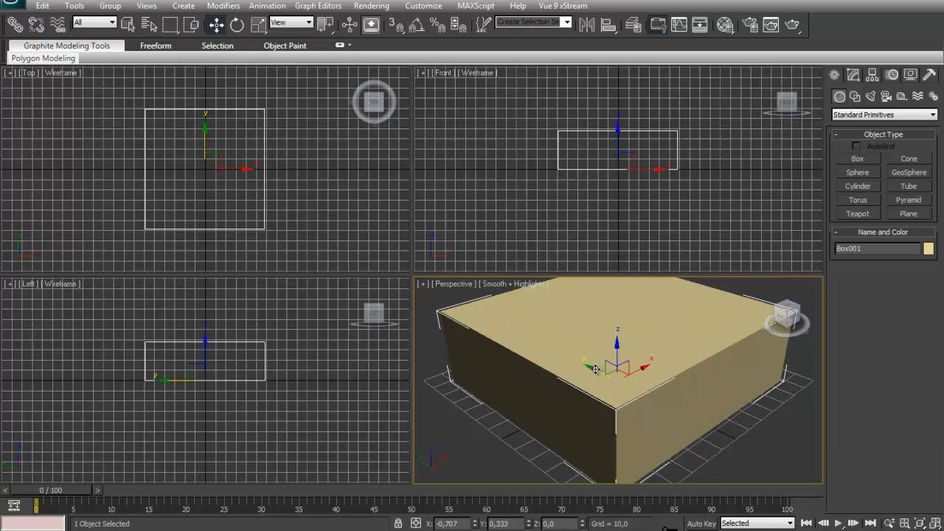
click(301, 180)
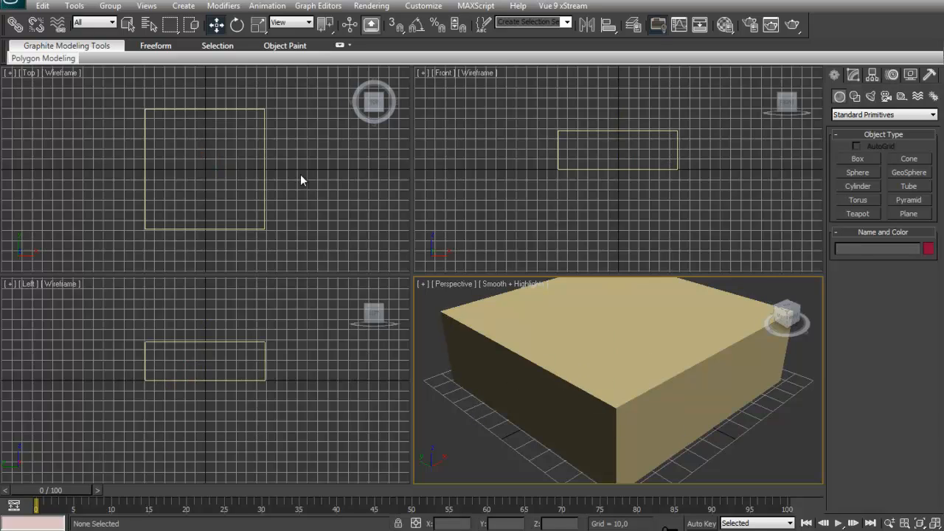
mouse_move(292, 172)
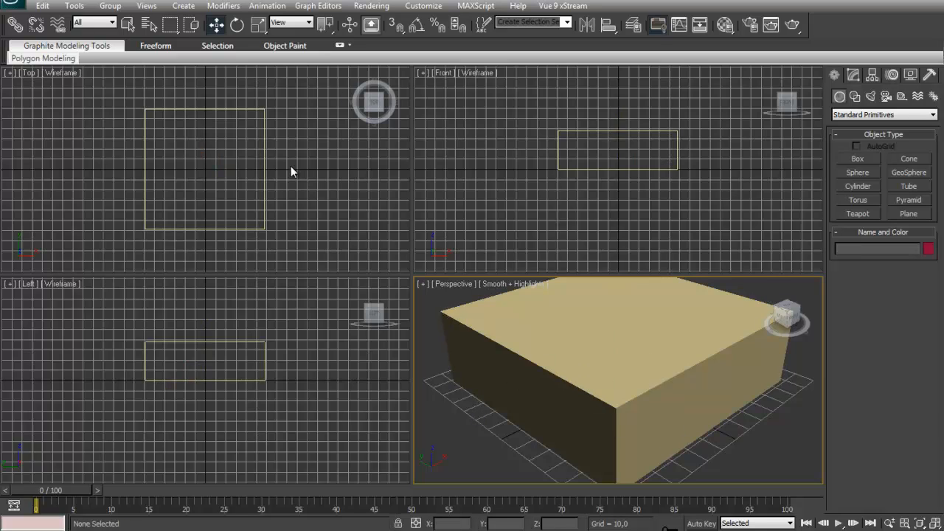
mouse_move(288, 173)
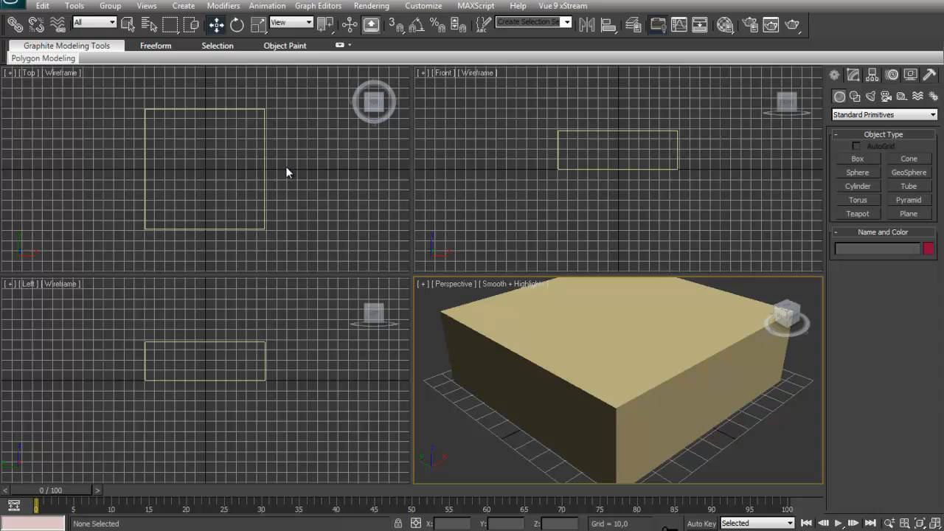
mouse_move(129, 25)
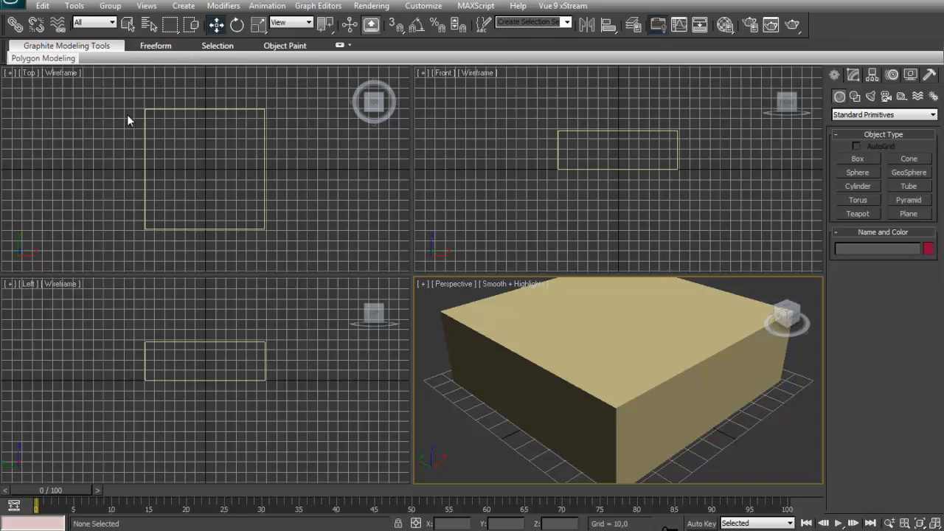
mouse_move(133, 98)
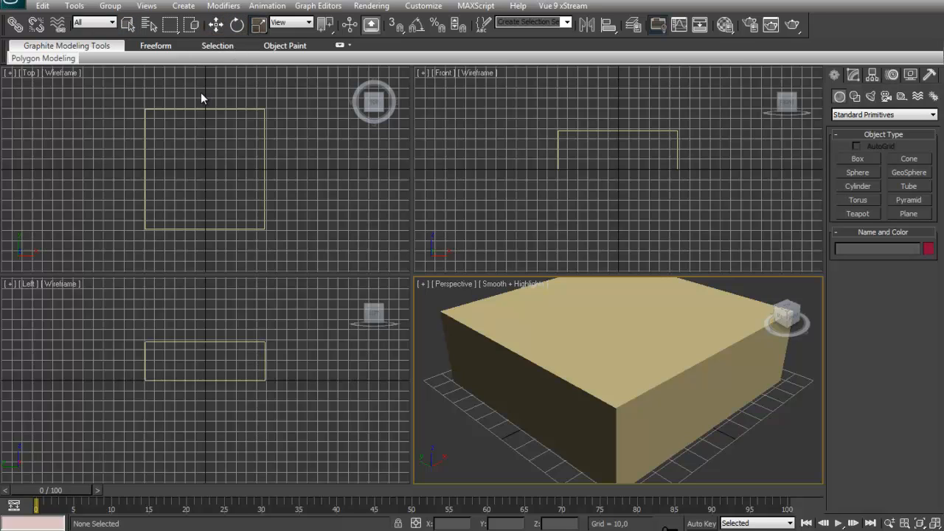
mouse_move(135, 111)
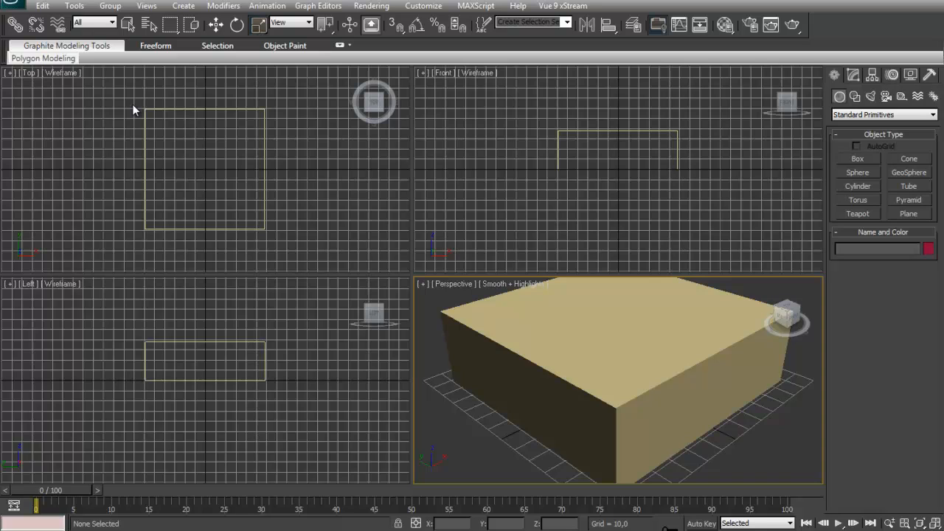
mouse_move(135, 79)
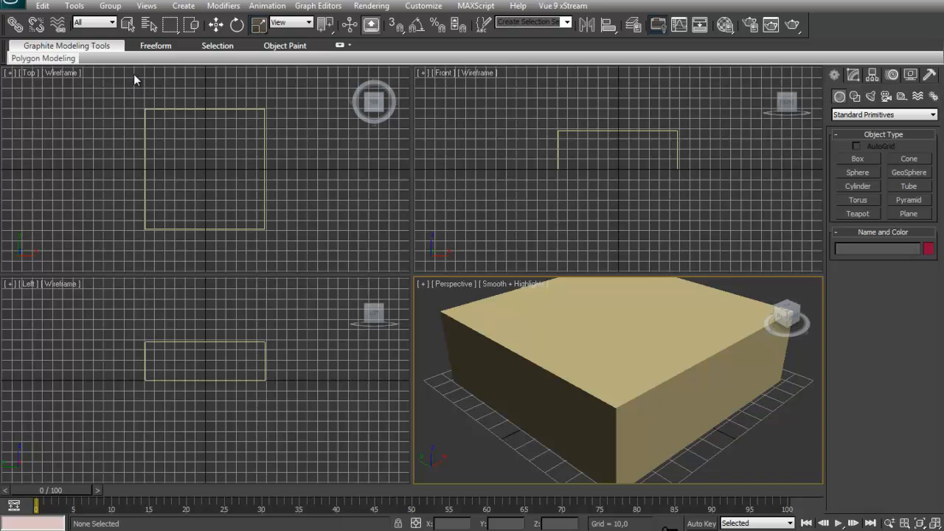
mouse_move(127, 25)
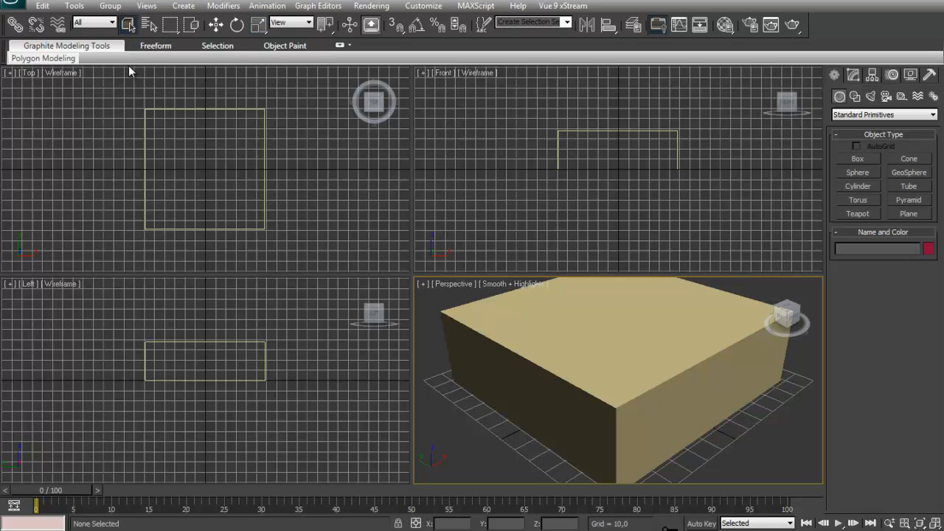
- Select Box001 and nudge it slightly across the grid and upward
click(553, 359)
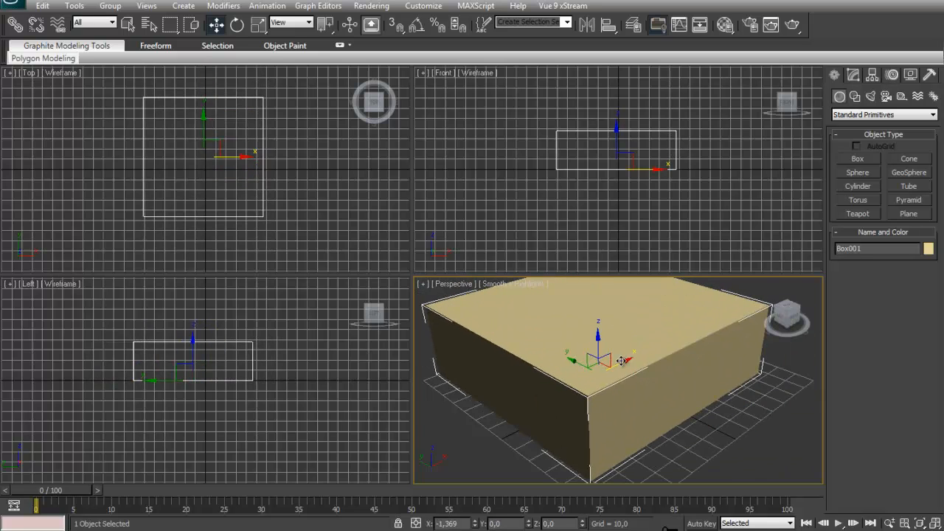
drag(620, 361, 612, 369)
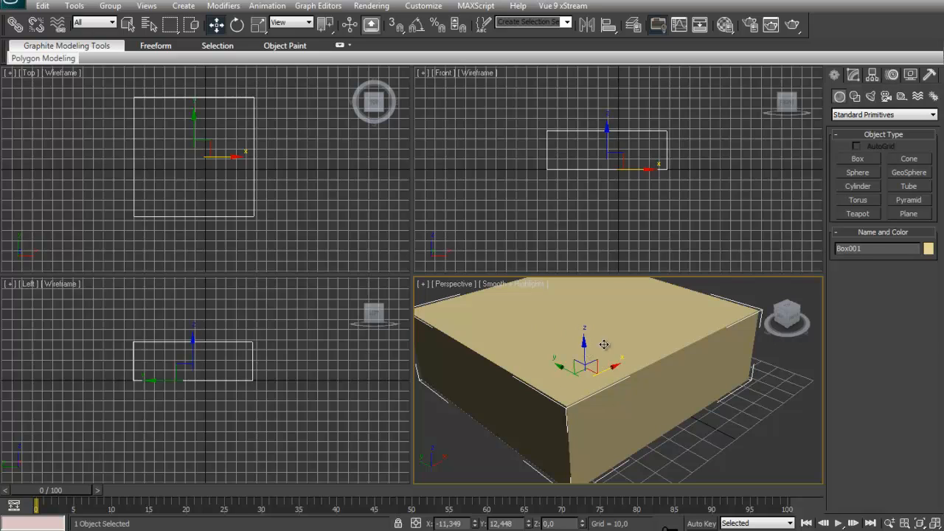
mouse_move(618, 363)
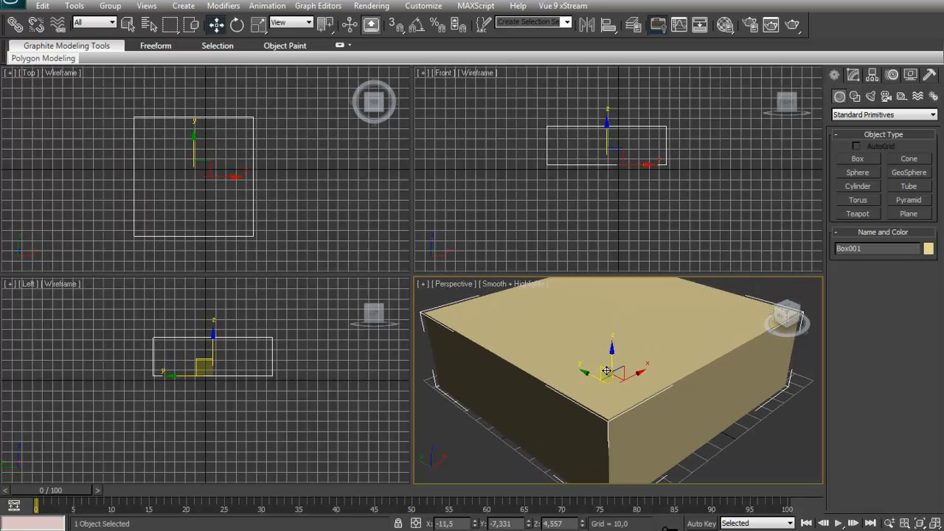
click(237, 25)
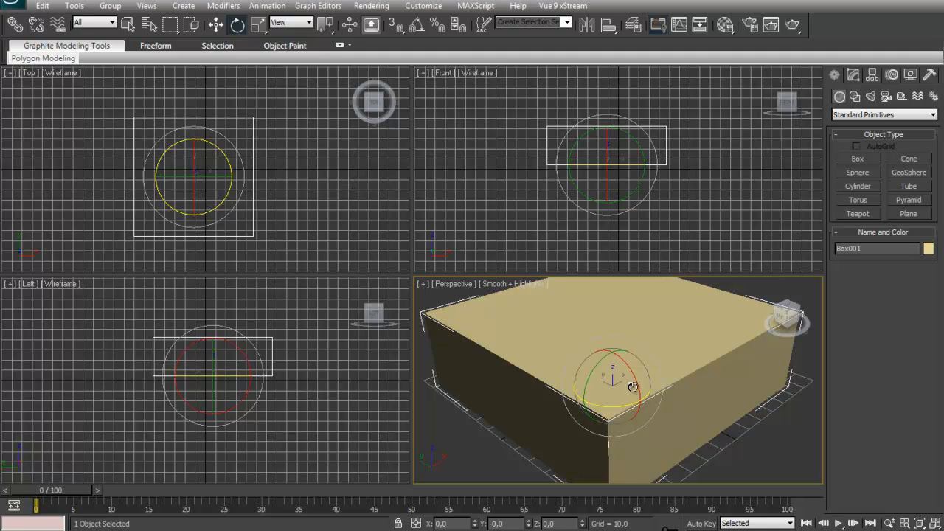
- Tilt Box001 on several axes with four rotation gizmo drags
drag(632, 386, 580, 341)
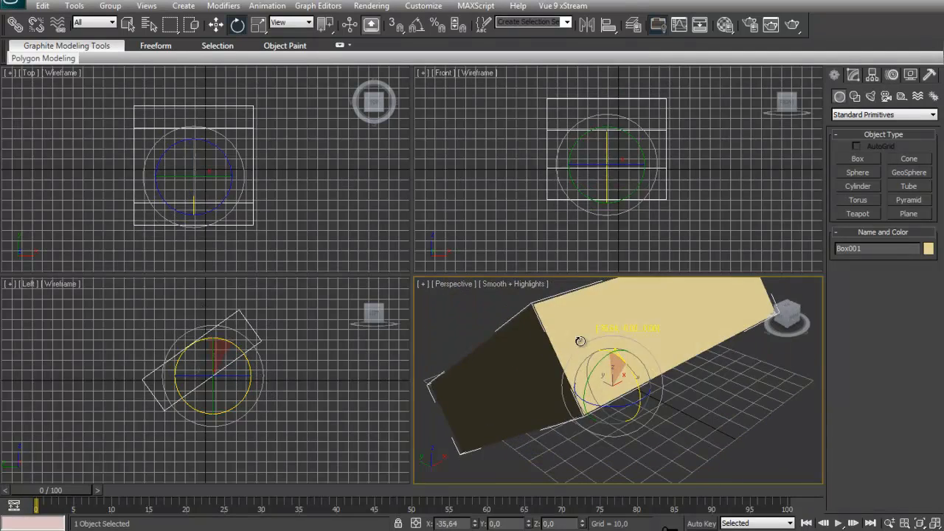
drag(581, 340, 620, 352)
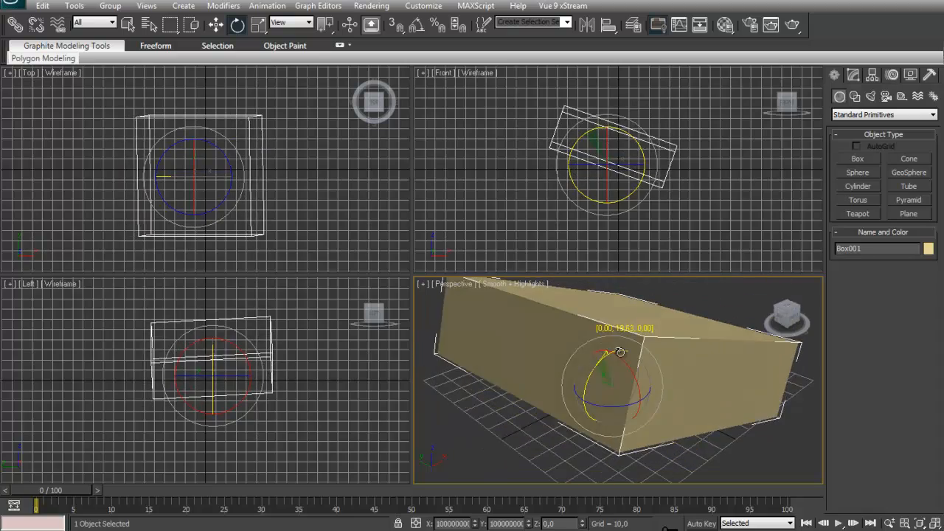
drag(620, 353, 635, 362)
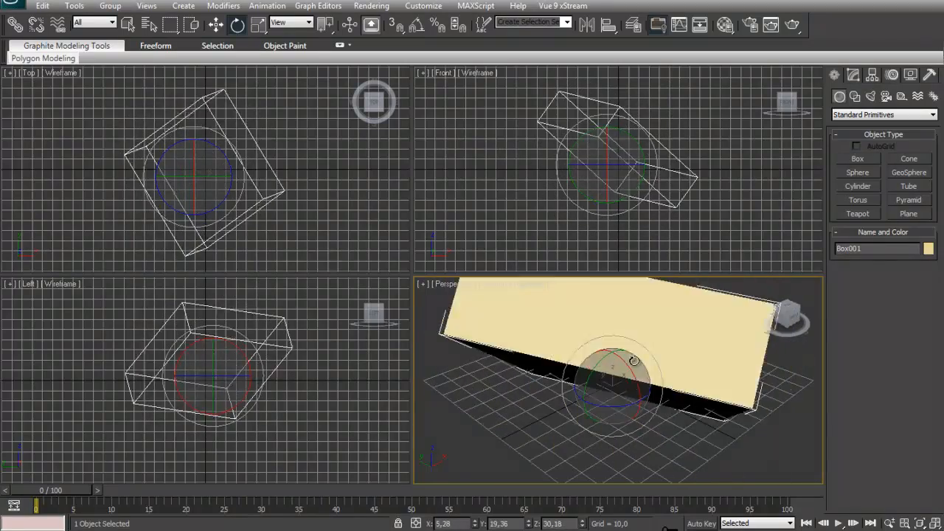
drag(635, 360, 616, 380)
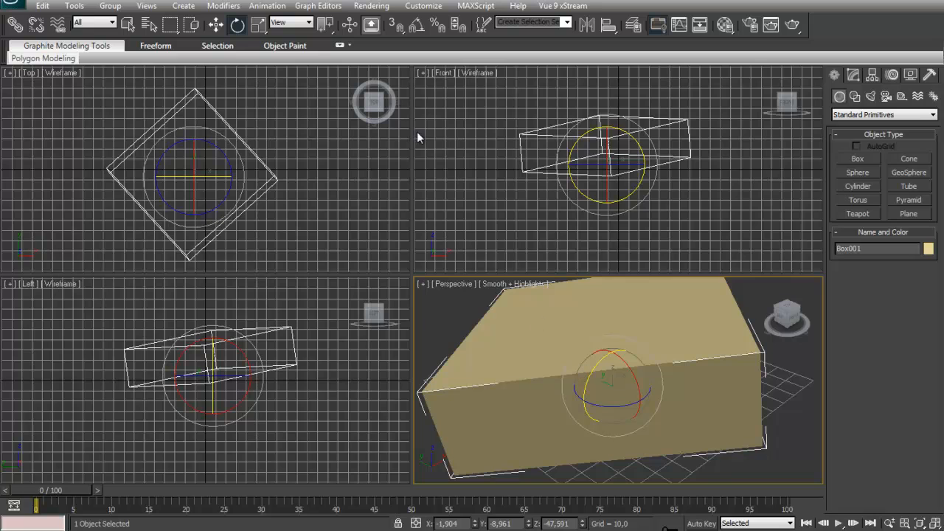
- Uniformly scale Box001 down to roughly half its size
click(216, 24)
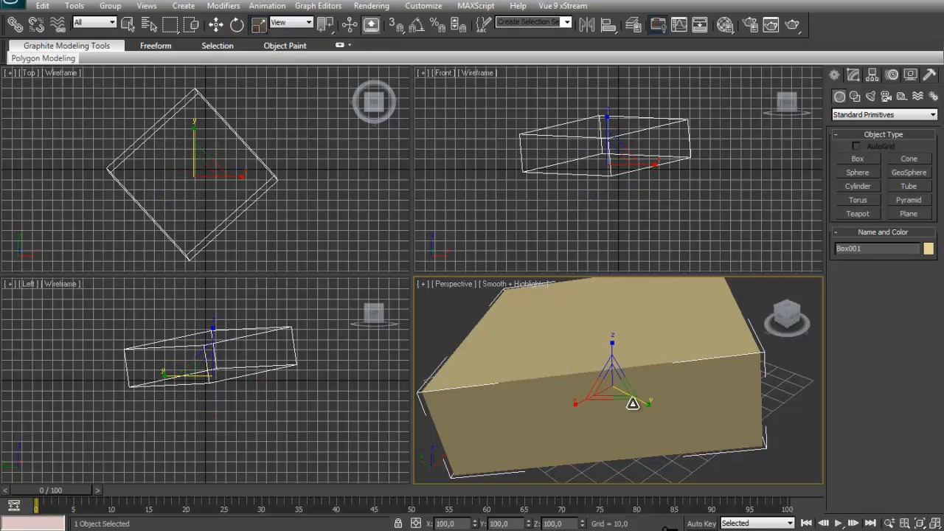
drag(632, 402, 655, 413)
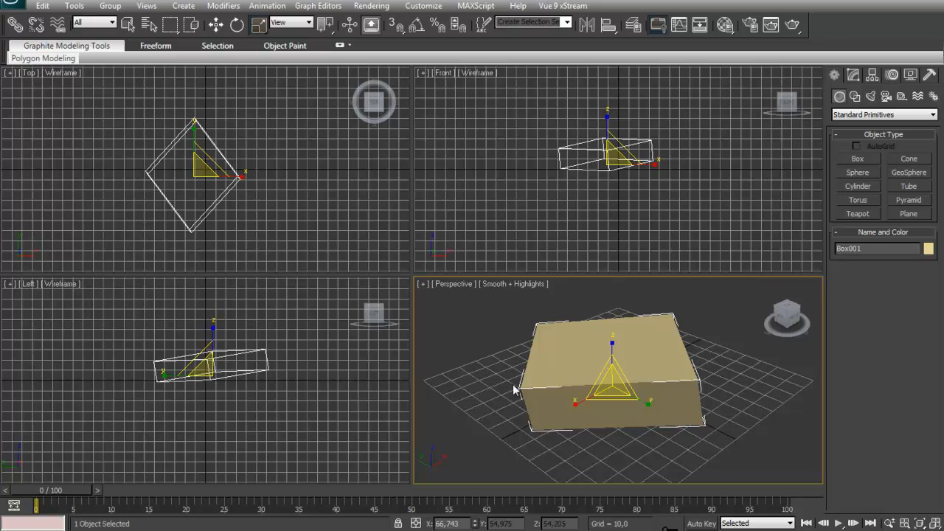
mouse_move(597, 301)
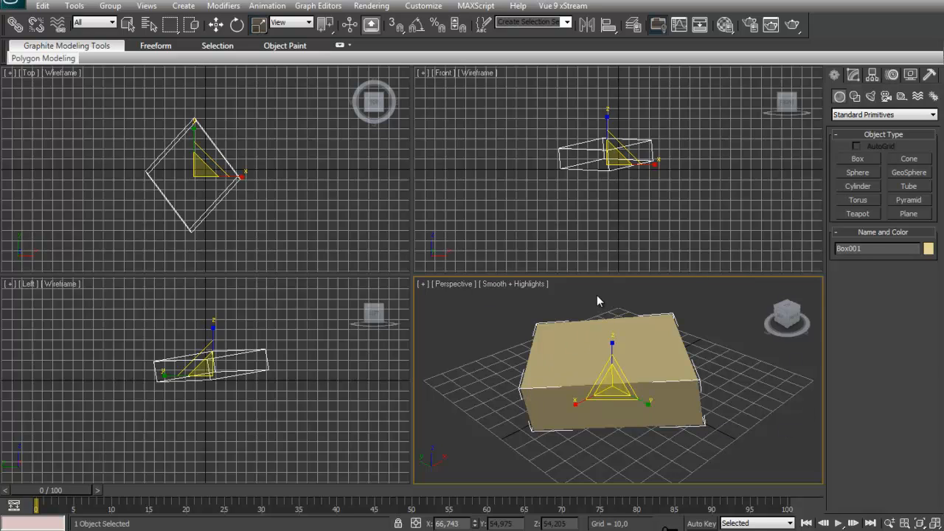
mouse_move(508, 99)
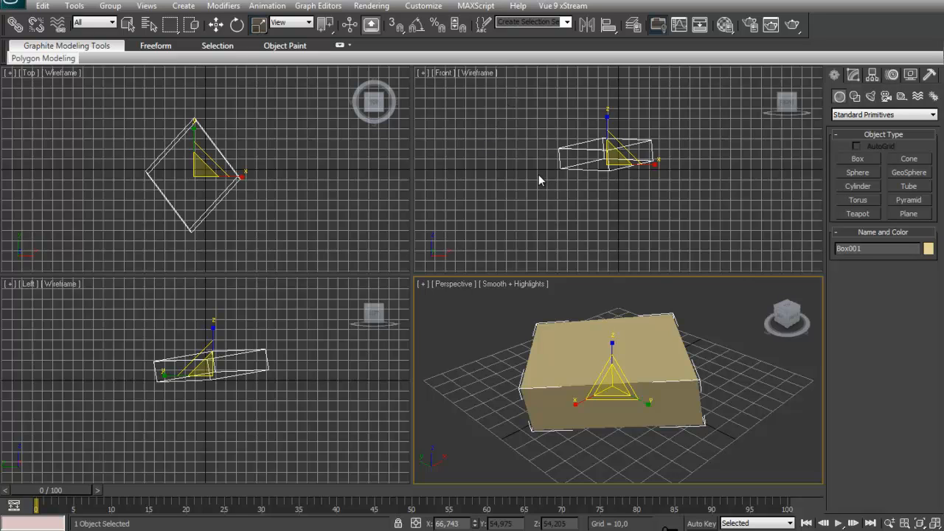
mouse_move(791, 111)
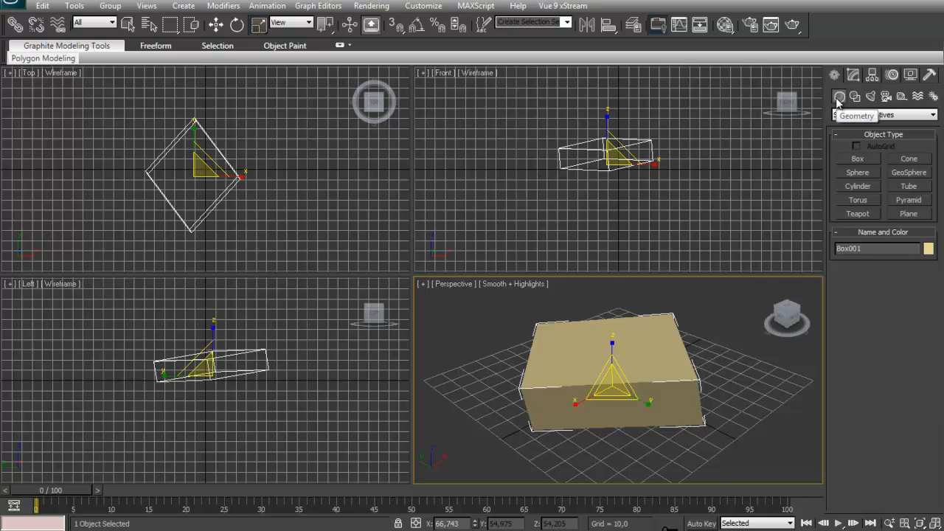
- Clear the selection by clicking empty space in the Front viewport
click(516, 222)
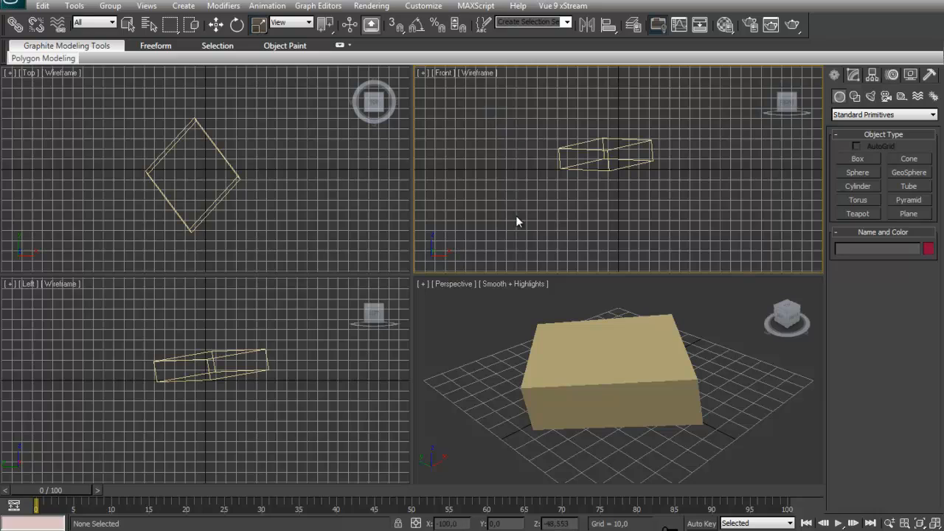
mouse_move(571, 343)
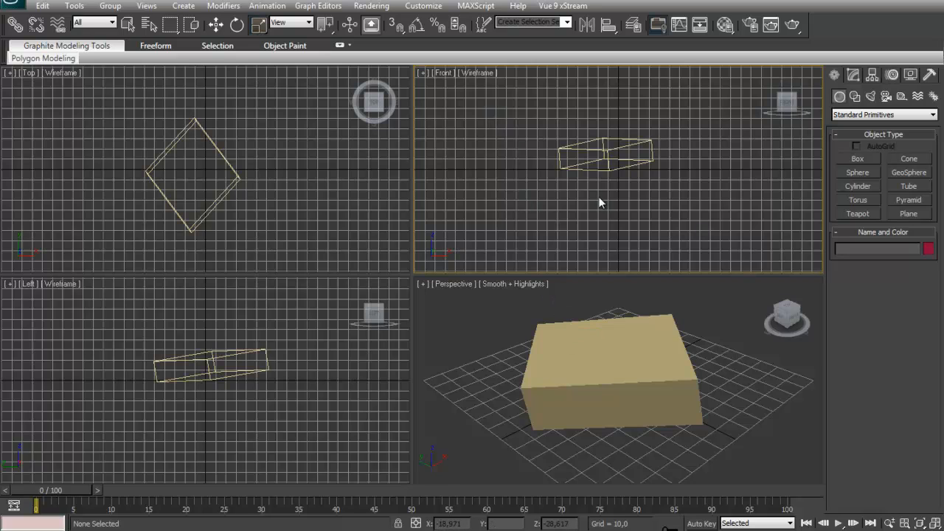
mouse_move(492, 122)
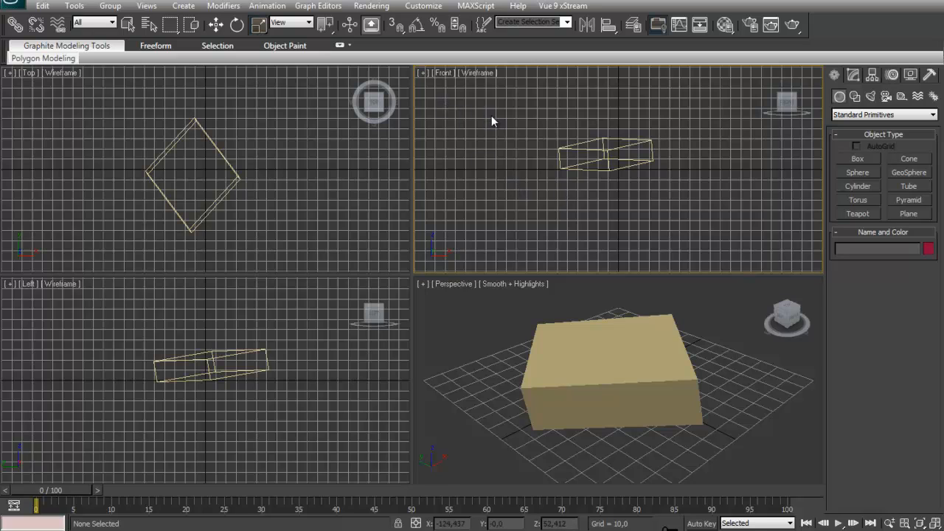
mouse_move(474, 124)
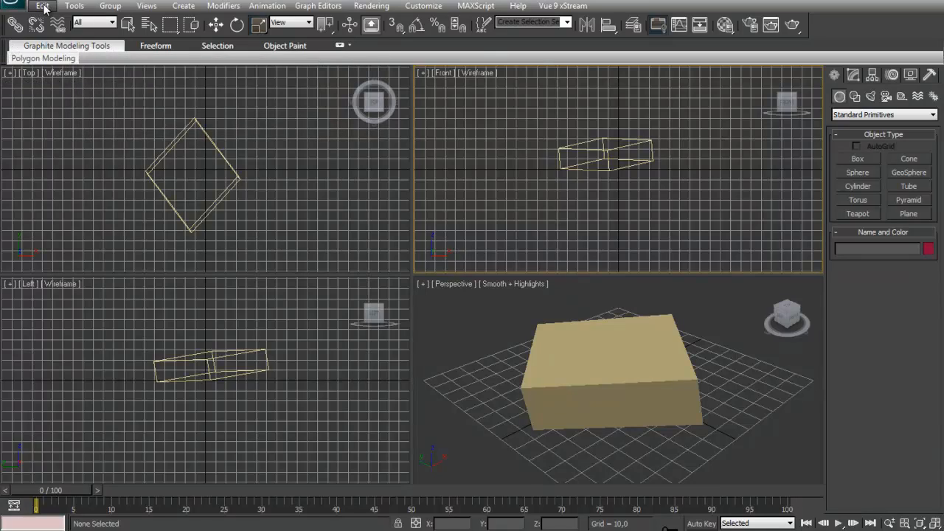
mouse_move(563, 6)
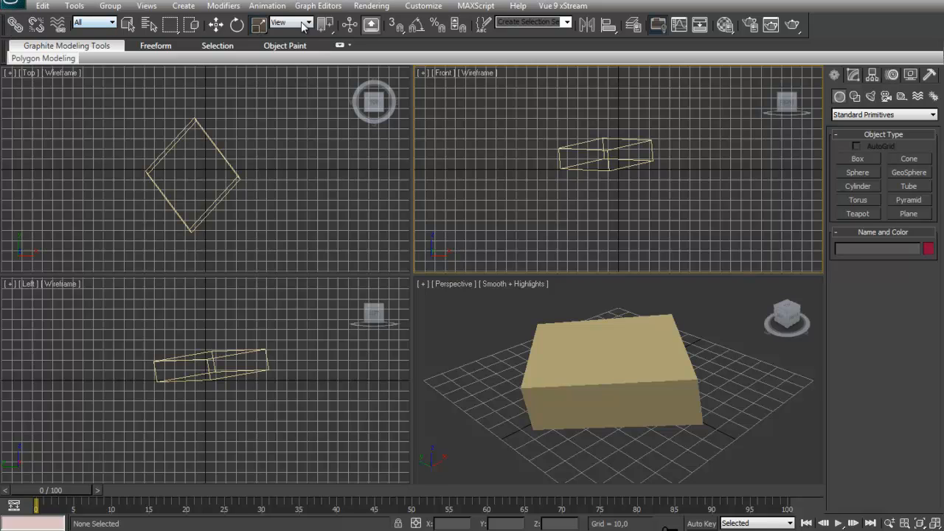
mouse_move(173, 269)
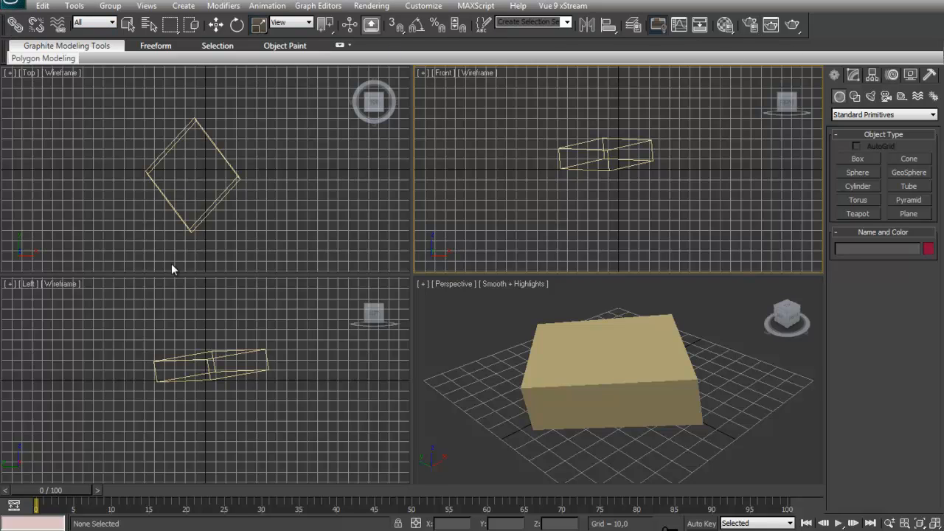
mouse_move(35, 491)
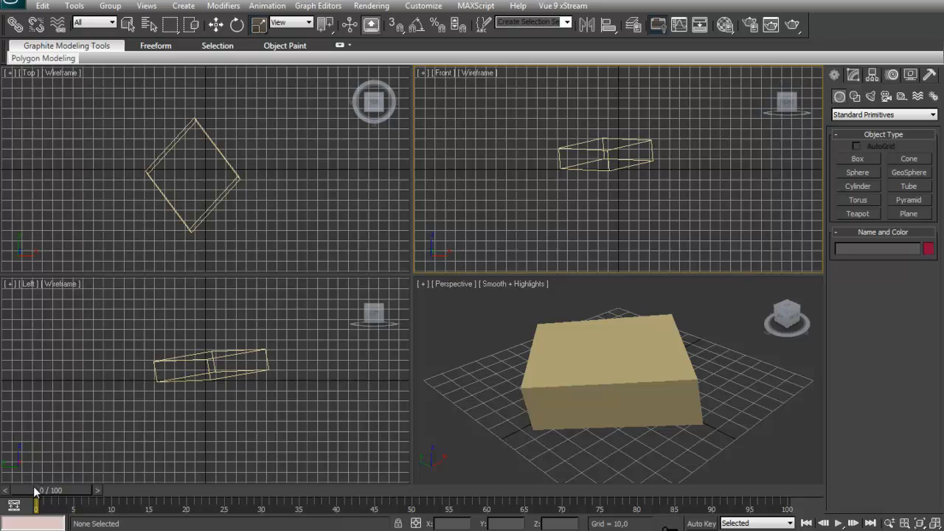
mouse_move(597, 508)
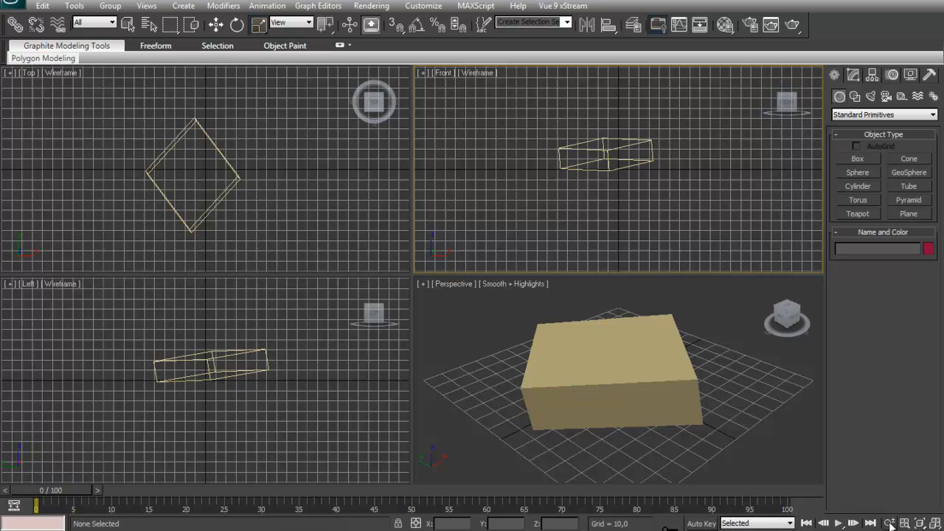
mouse_move(928, 514)
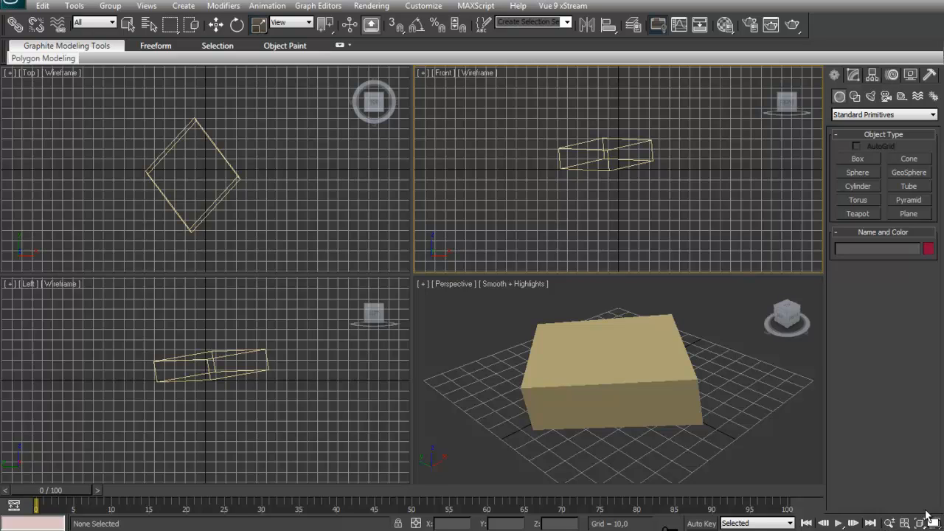
mouse_move(929, 516)
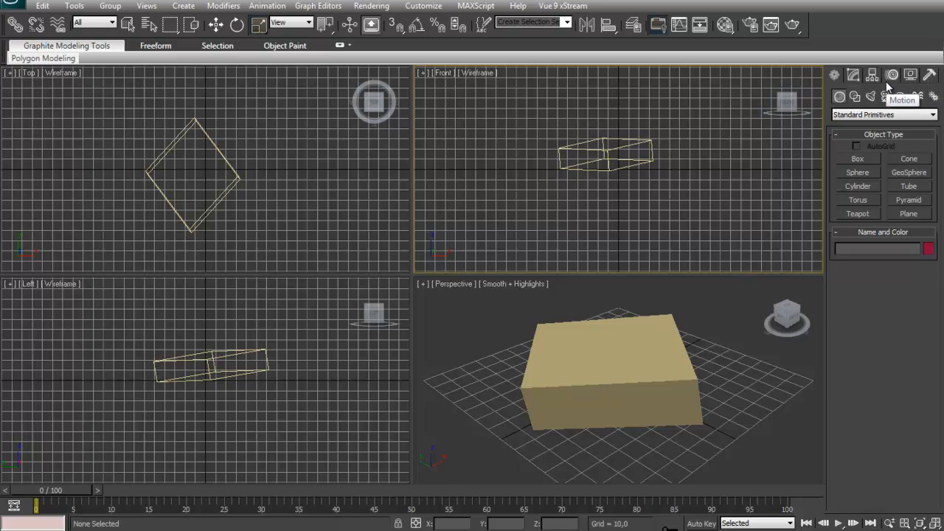
mouse_move(884, 293)
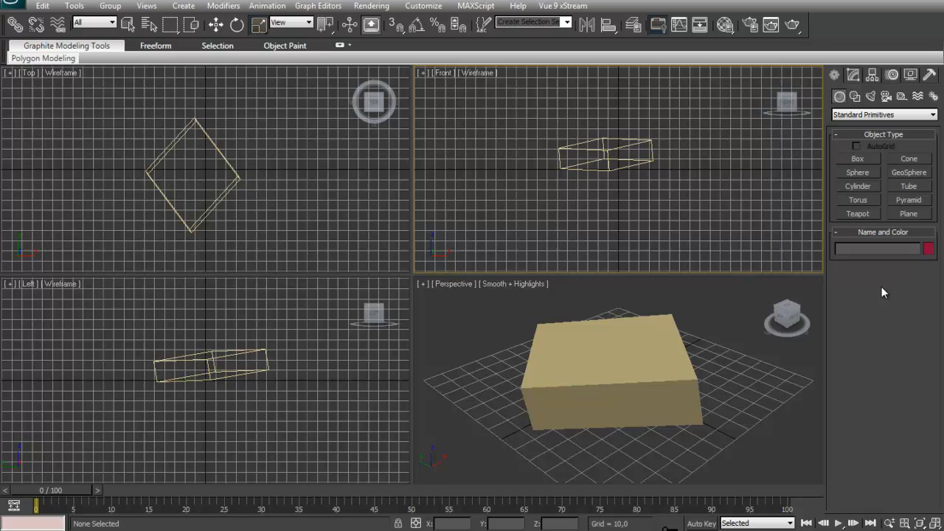
mouse_move(930, 74)
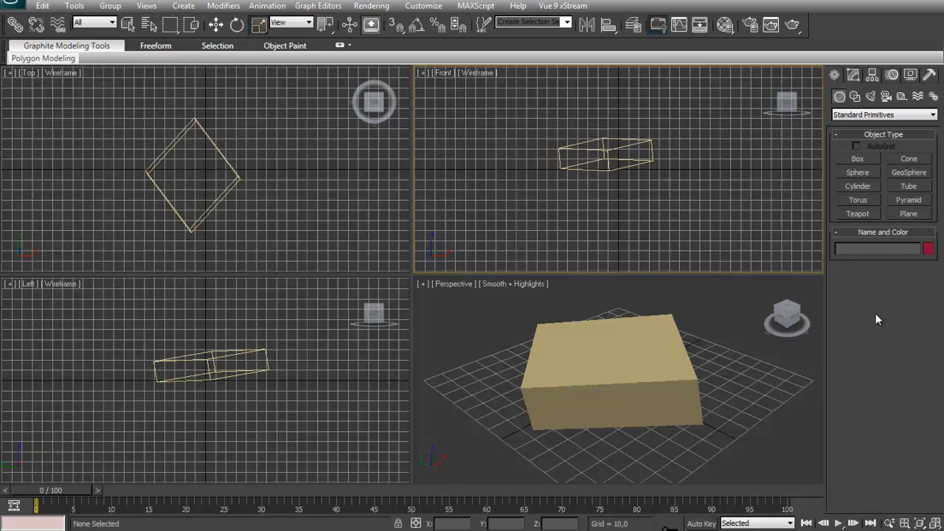
click(853, 74)
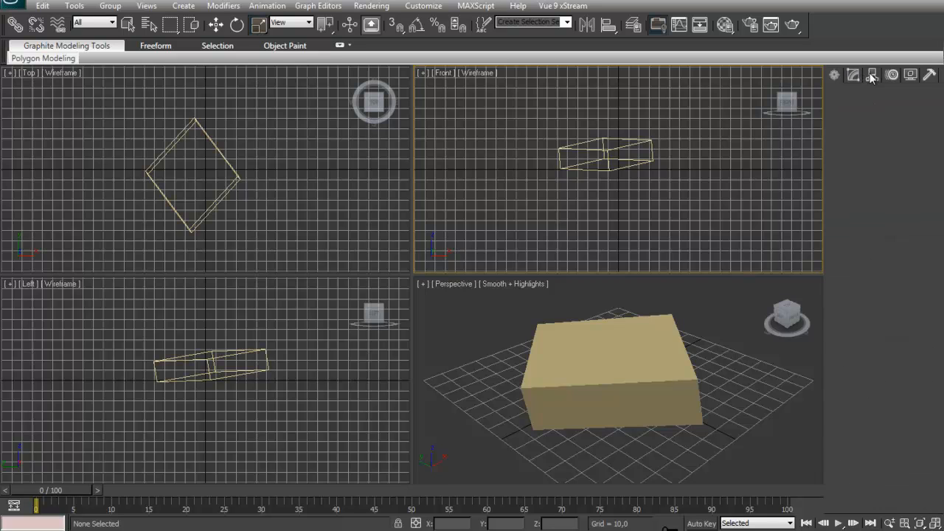
click(872, 75)
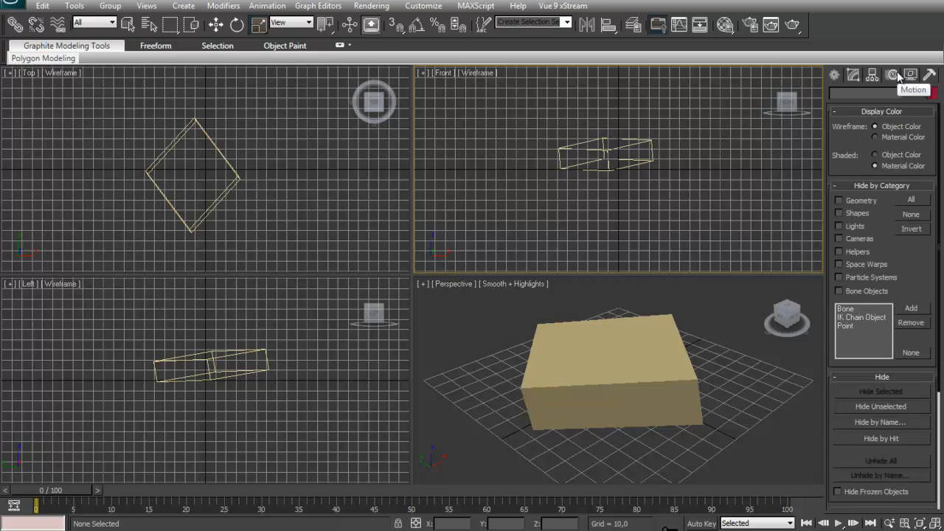
click(838, 75)
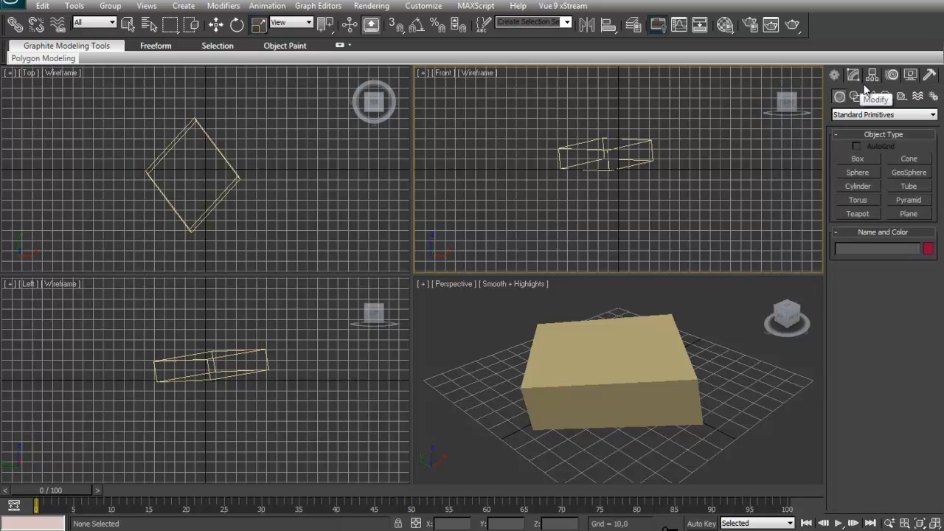
click(872, 75)
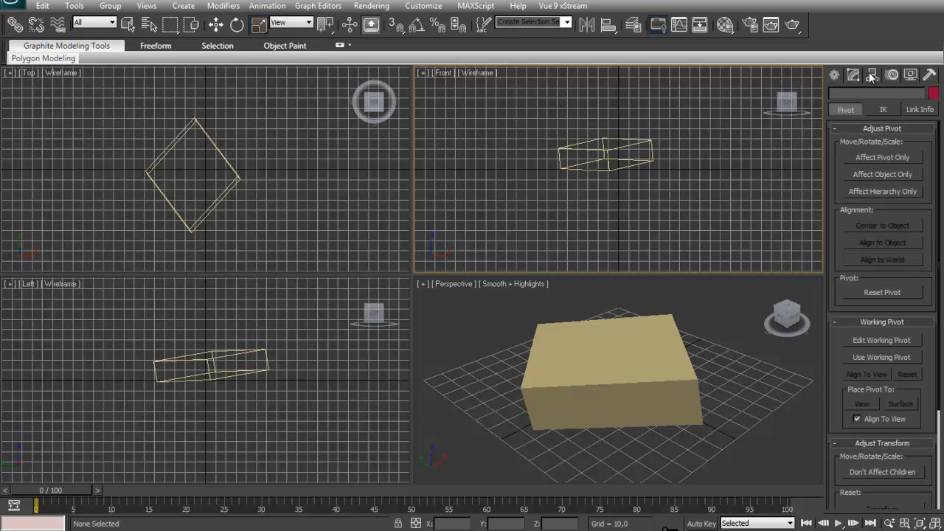
click(835, 75)
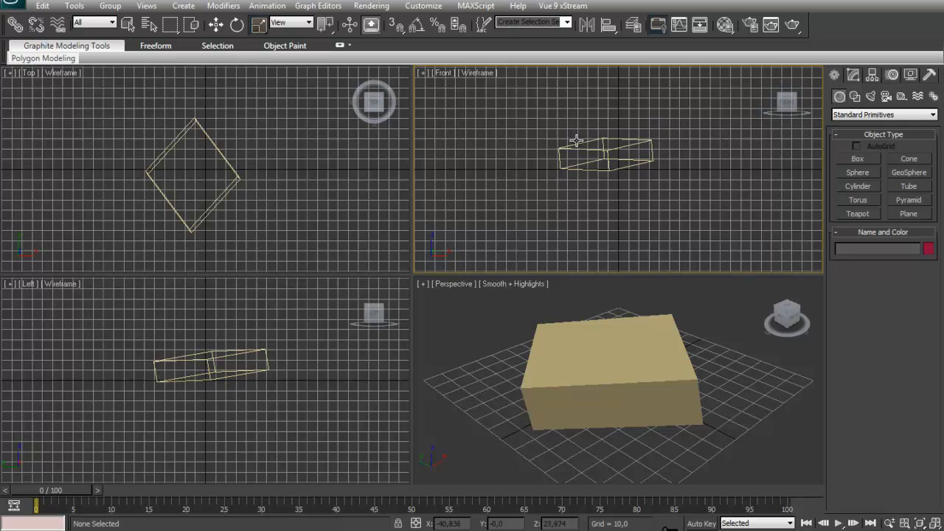
mouse_move(281, 130)
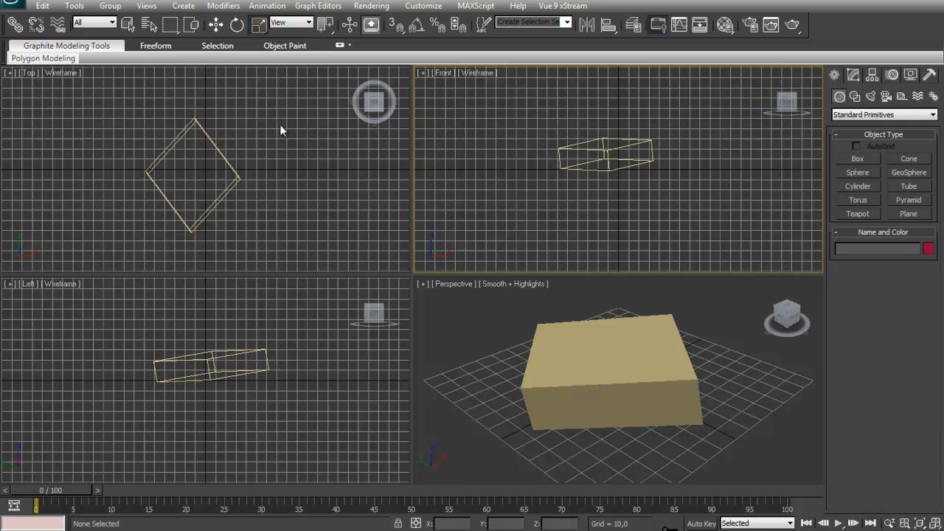
mouse_move(271, 140)
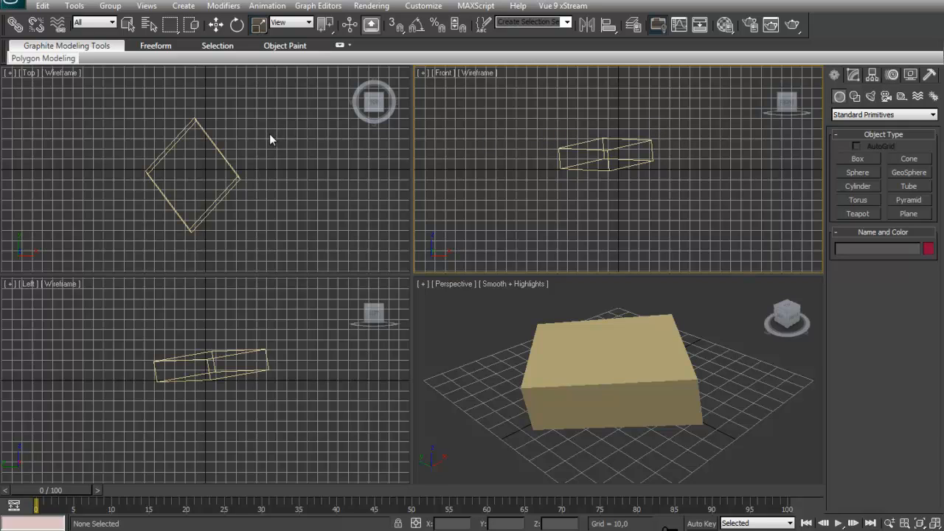